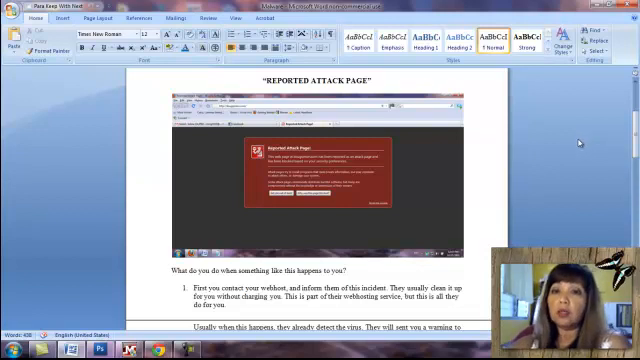
Put the cursor in the empty Email field of the Webmaster Tools sign-in form
scroll("down", 3)
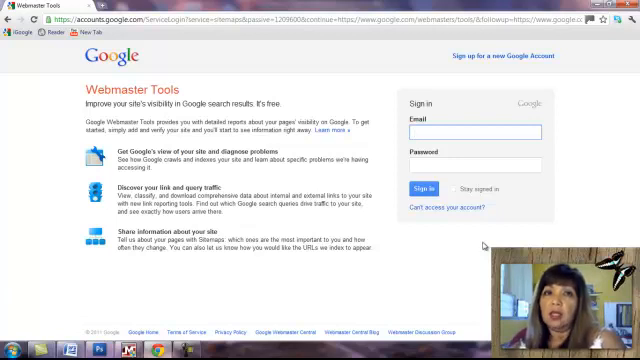
left_click(470, 130)
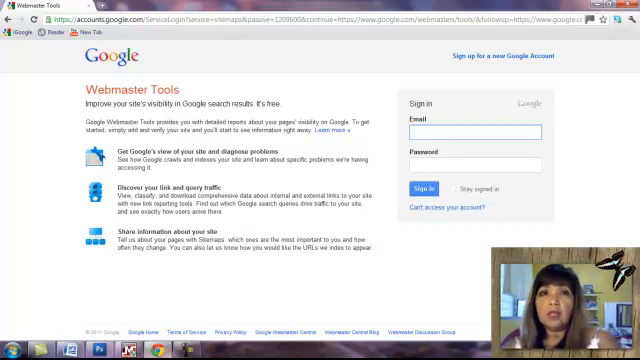
left_click(470, 133)
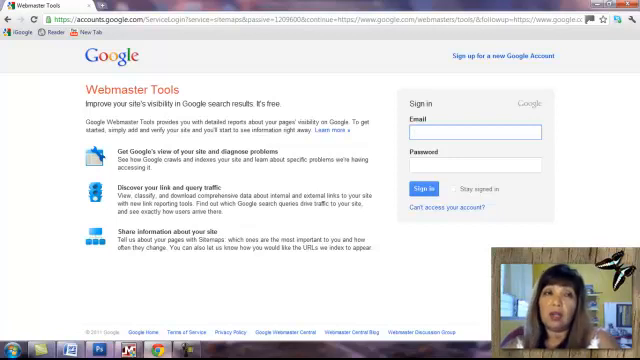
left_click(478, 133)
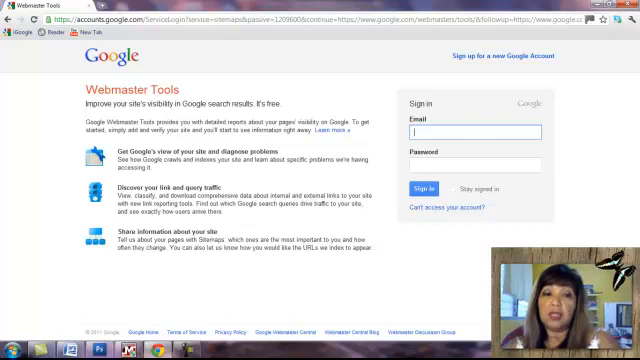